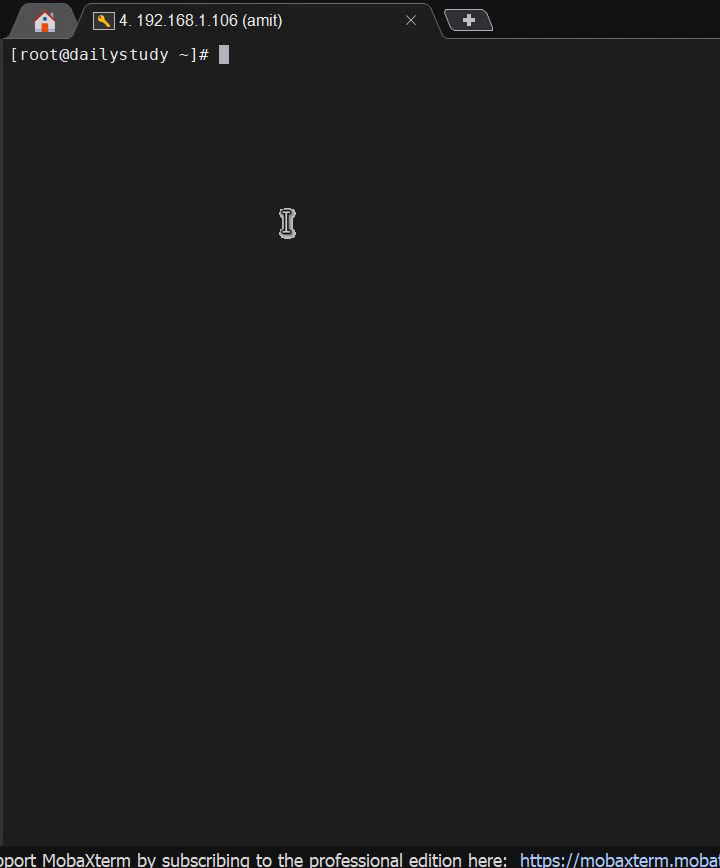
Step: Run uptime at the root prompt, showing up 14 minutes with 1 user
text(u)
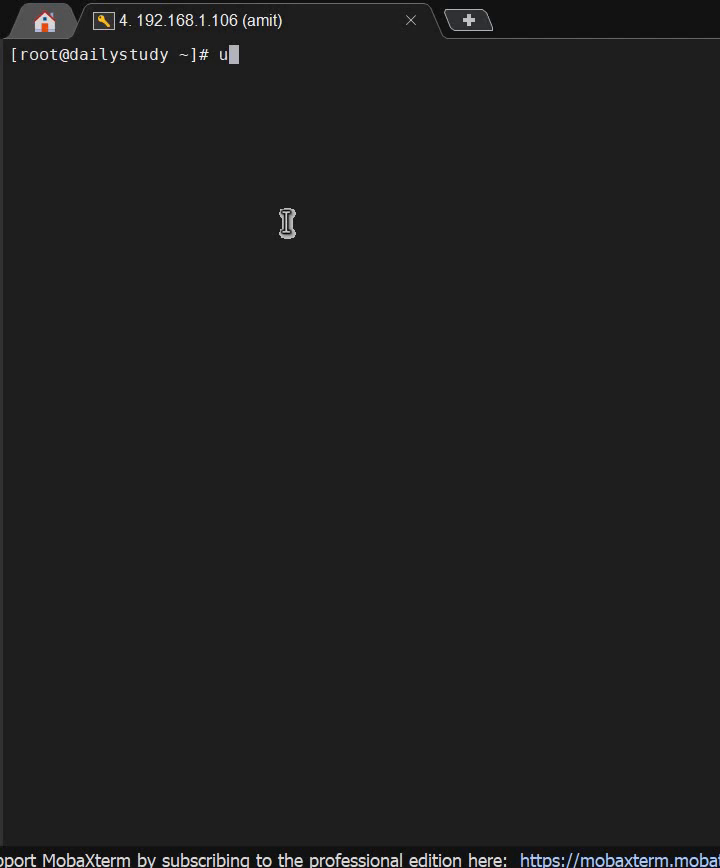
key(Return)
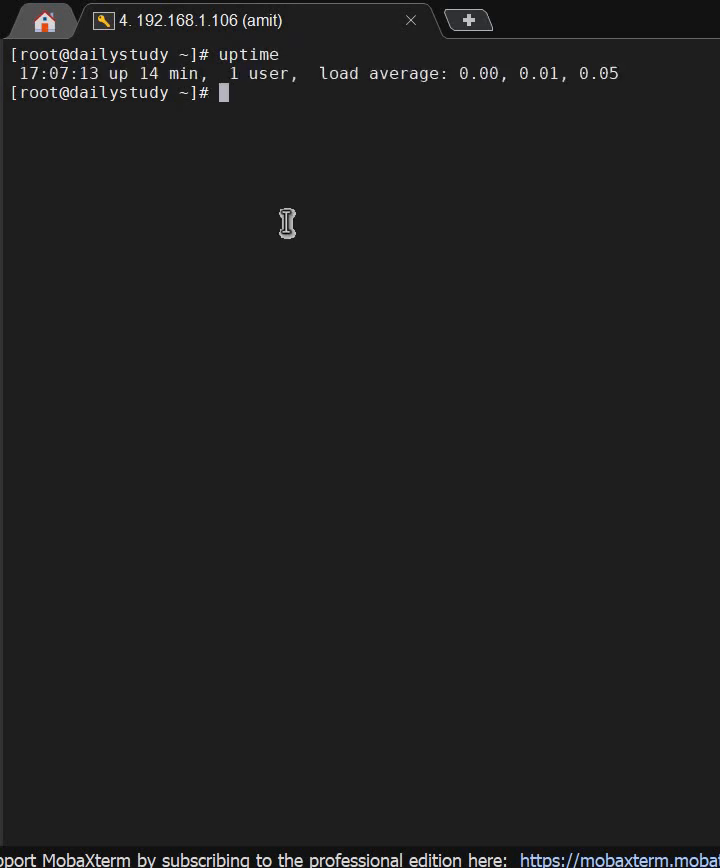
Step: Review the login and reboot history with last | less, then quit the pager
text(last | le)
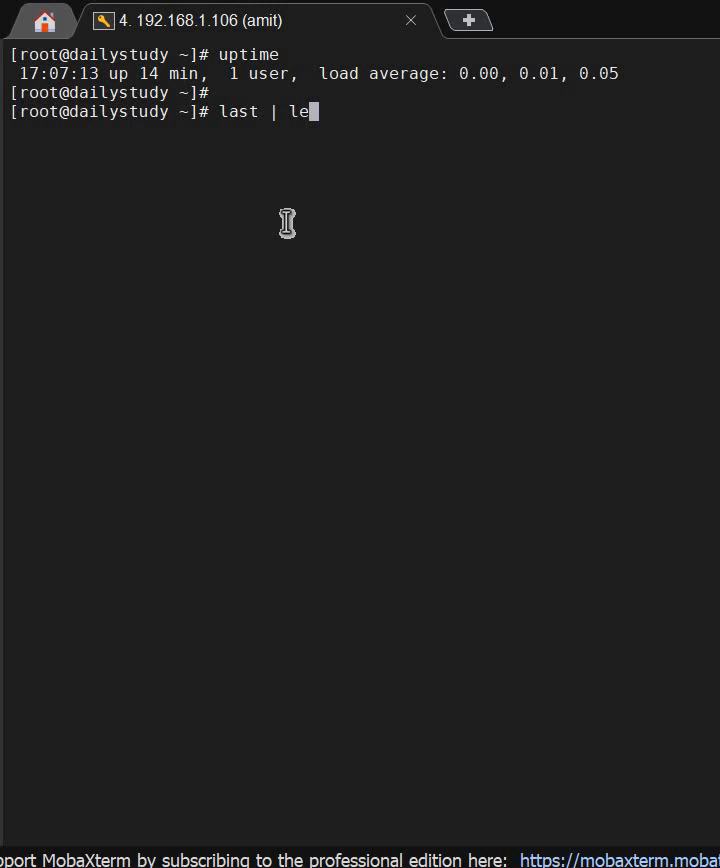
key(Return)
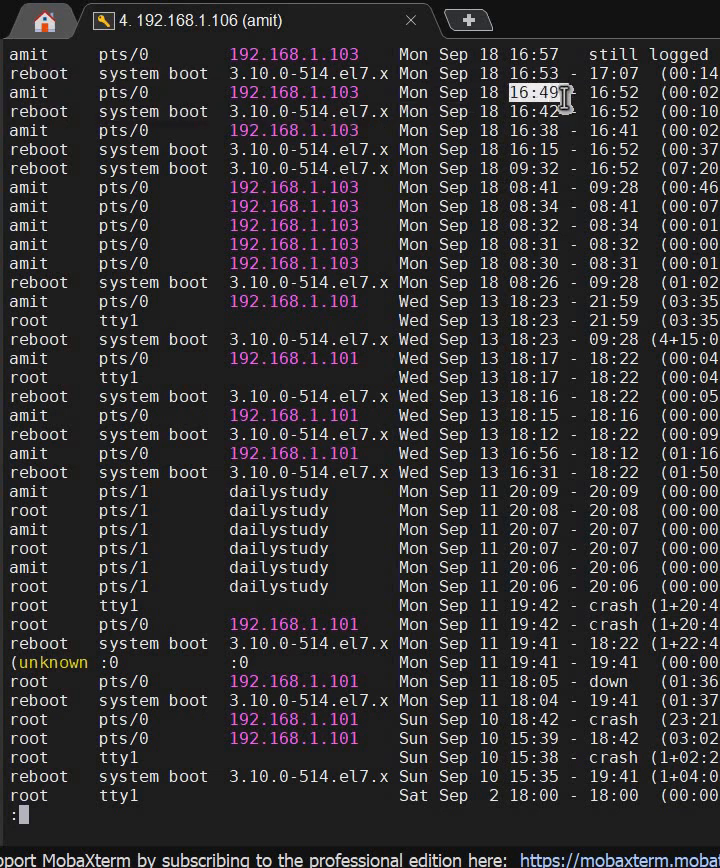
mouse_move(584, 128)
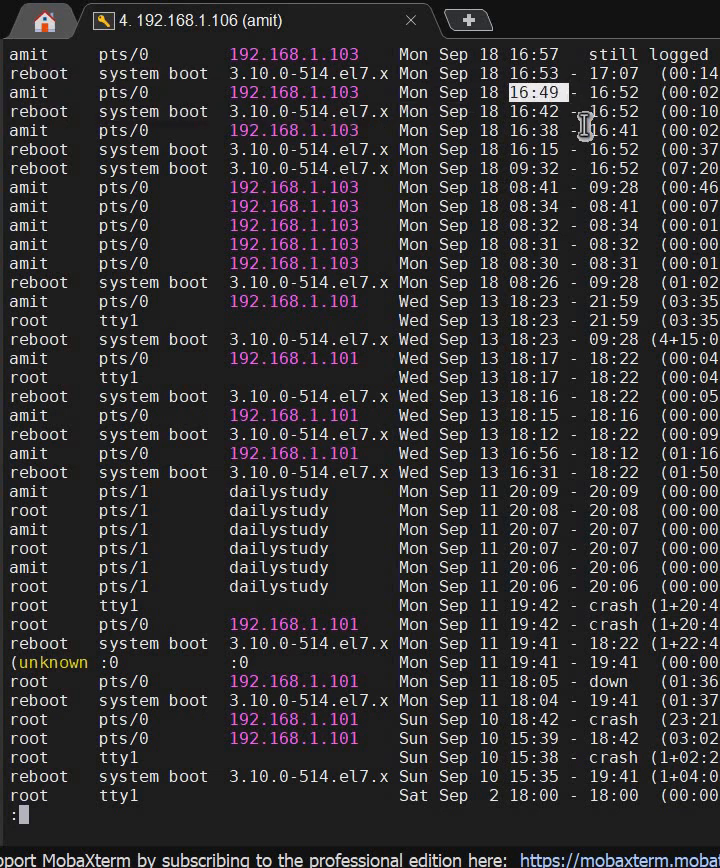
key(q)
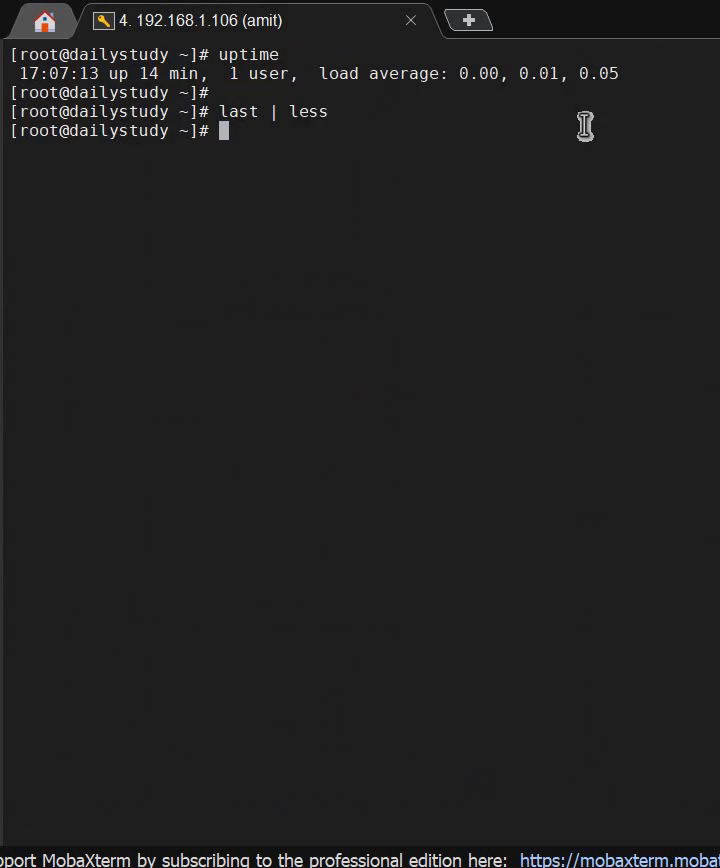
Step: View /var/log/secure in vi and scroll to the su/sudo entries showing the reboot command
text(vi /va)
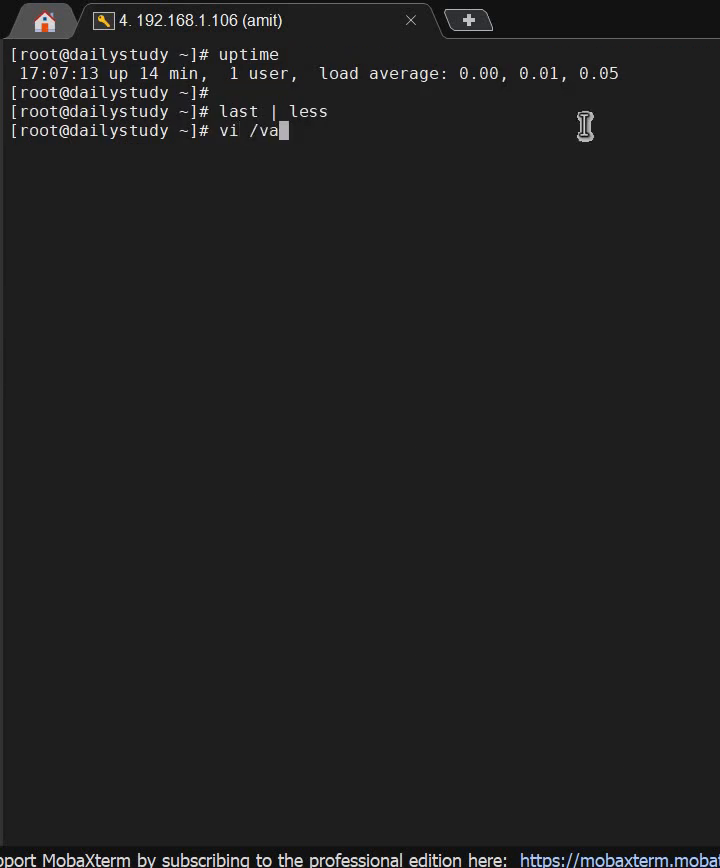
key(Return)
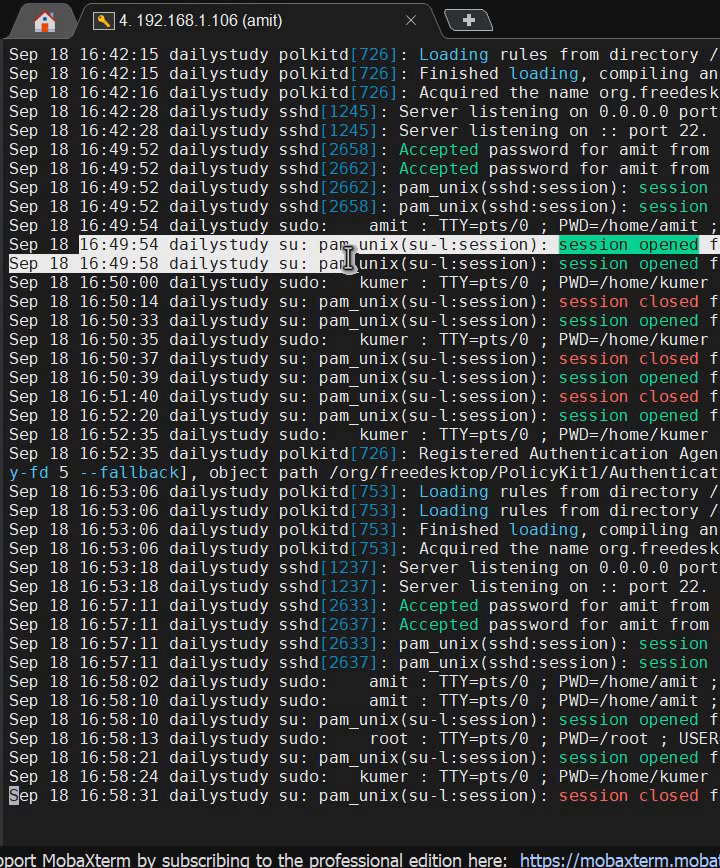
mouse_move(500, 264)
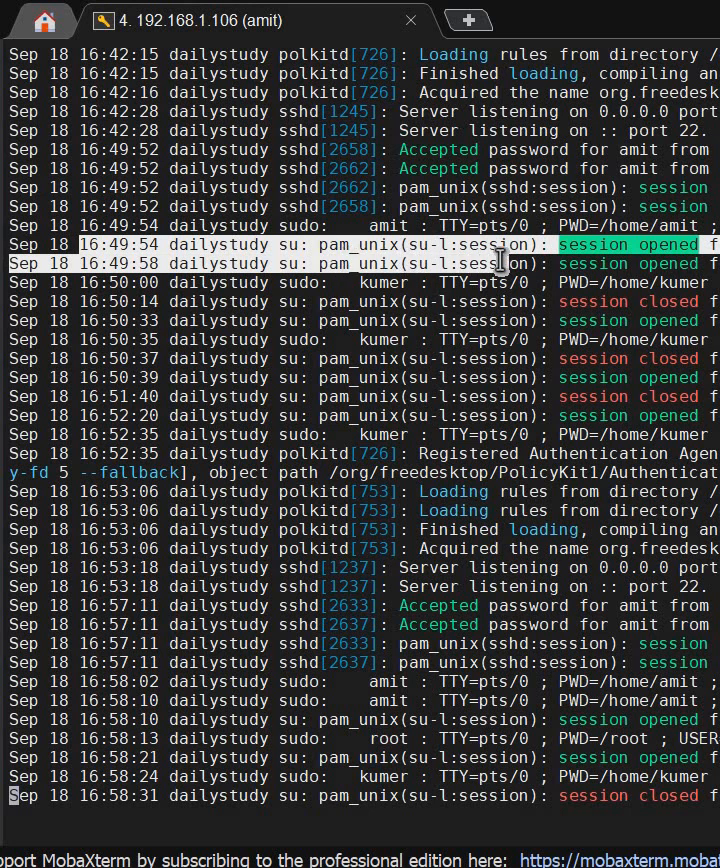
scroll(up, 3)
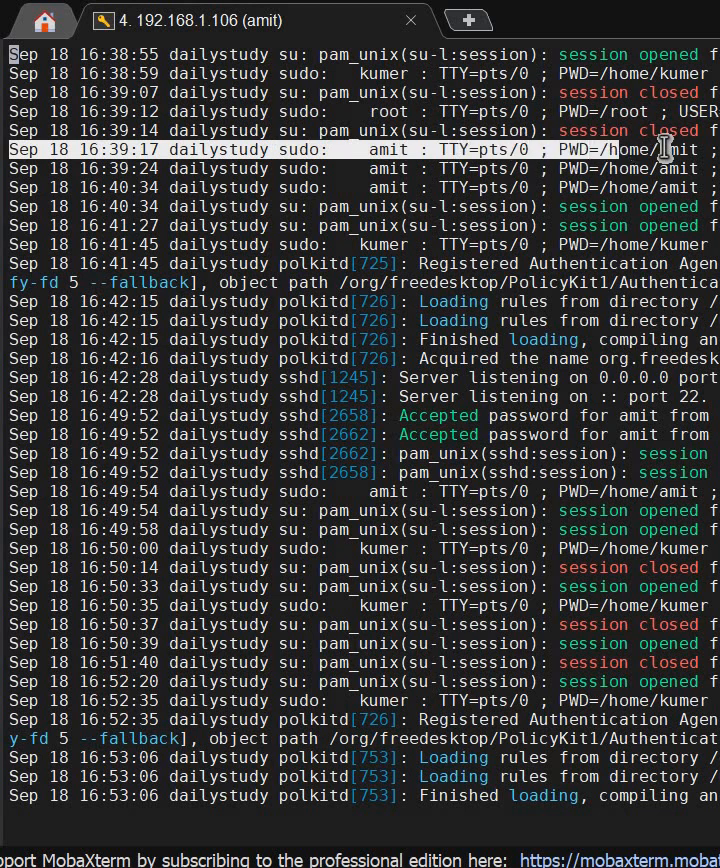
scroll(right, 3)
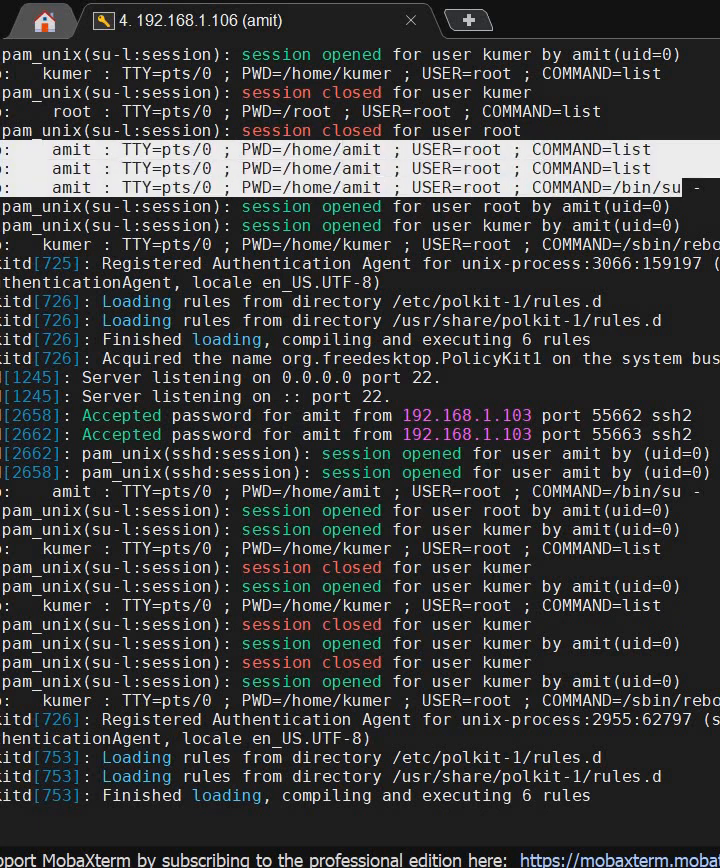
mouse_move(496, 228)
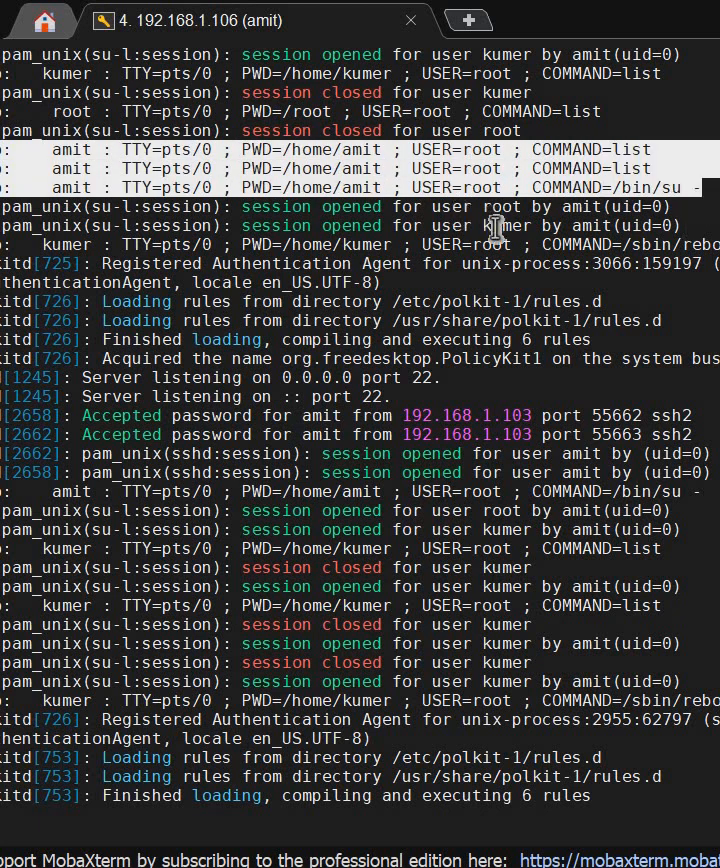